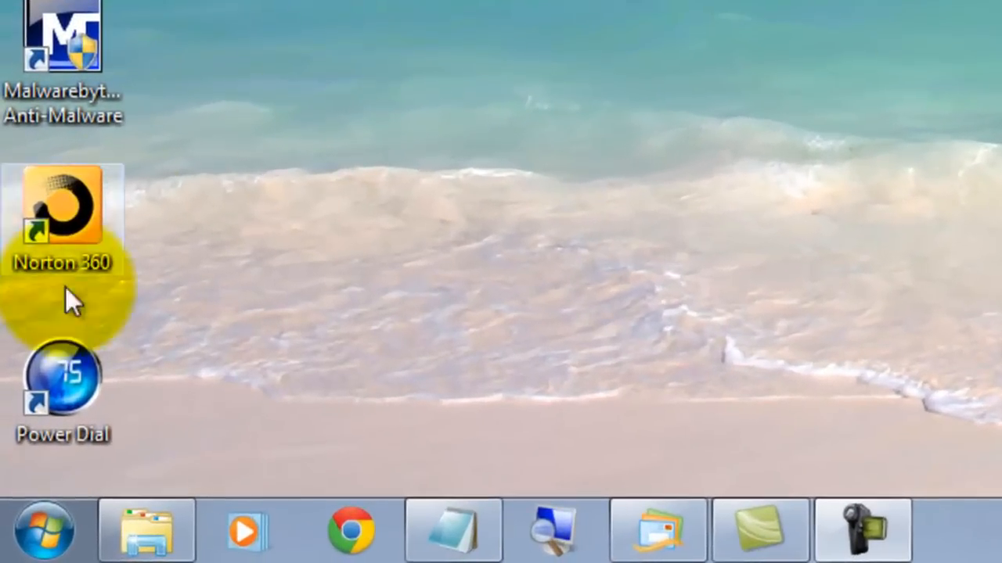
Search 'pe' from Start to open Pen and Touch and select the Press and hold action
left_click(43, 530)
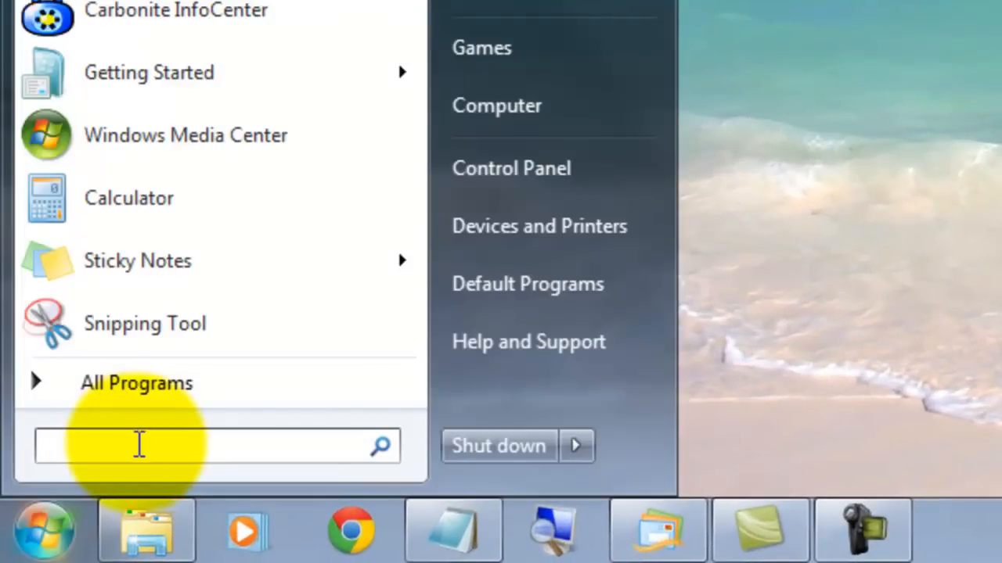
type("pe")
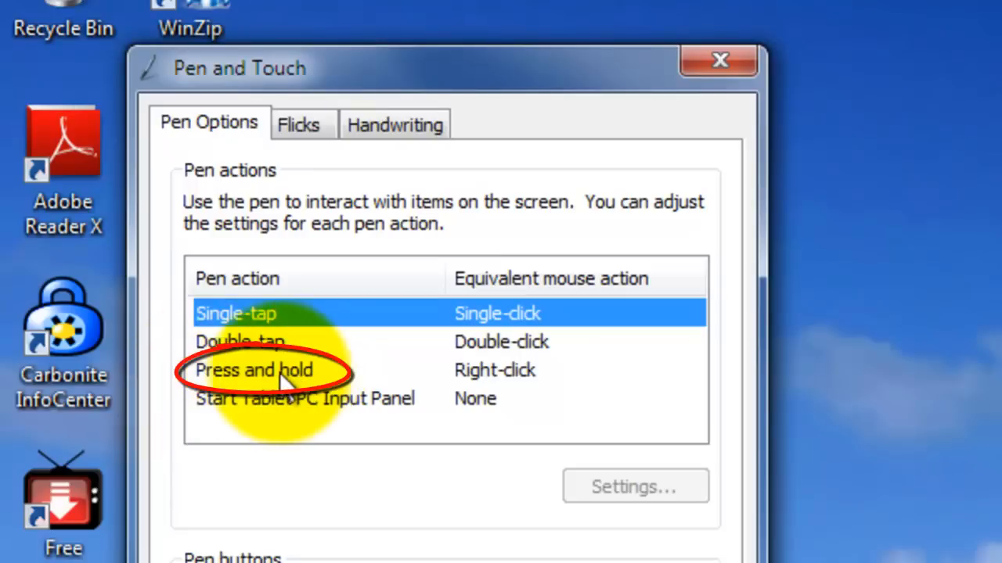
left_click(254, 370)
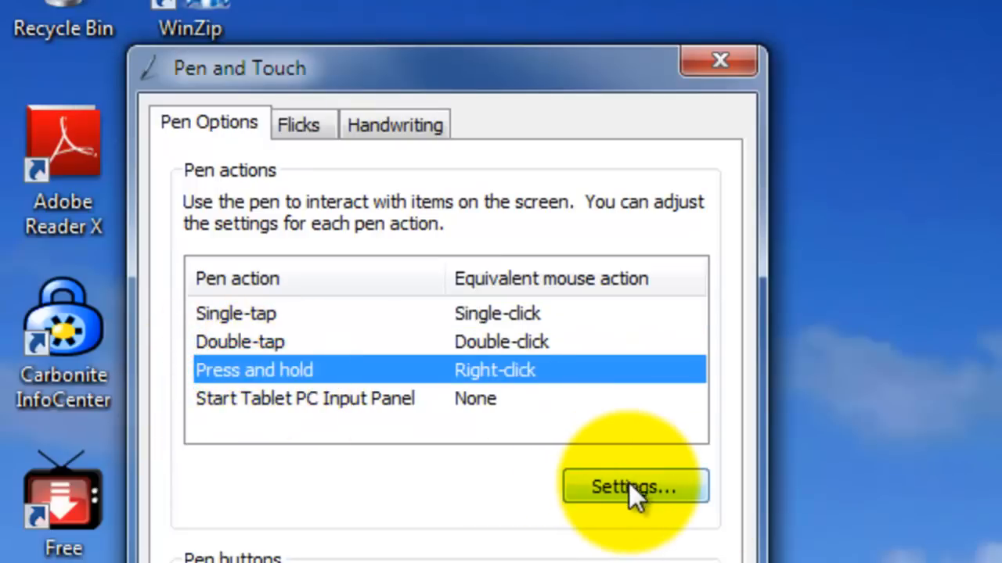
Open the Press and Hold Settings dialog and turn off right-clicking by press and hold
left_click(633, 486)
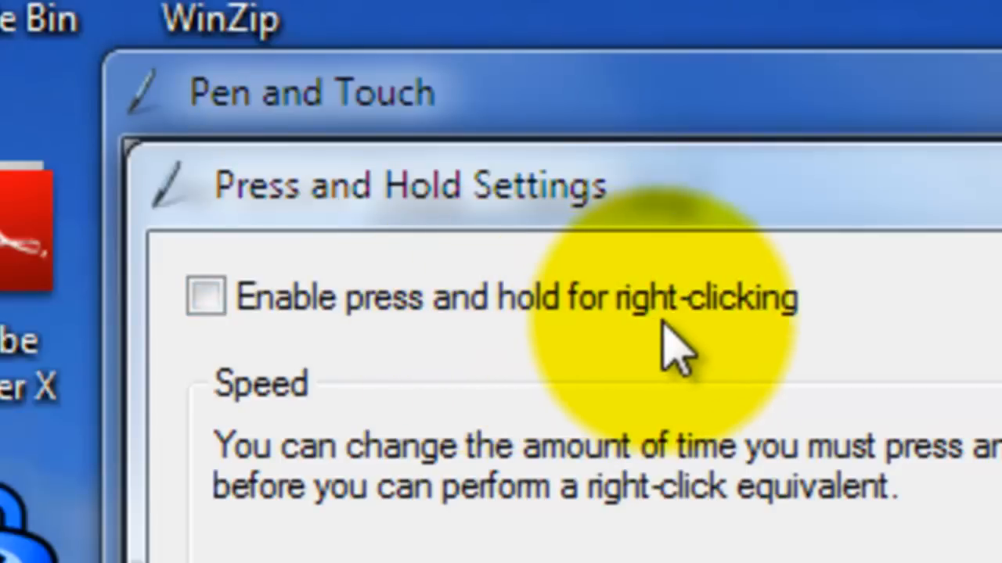
mouse_move(164, 204)
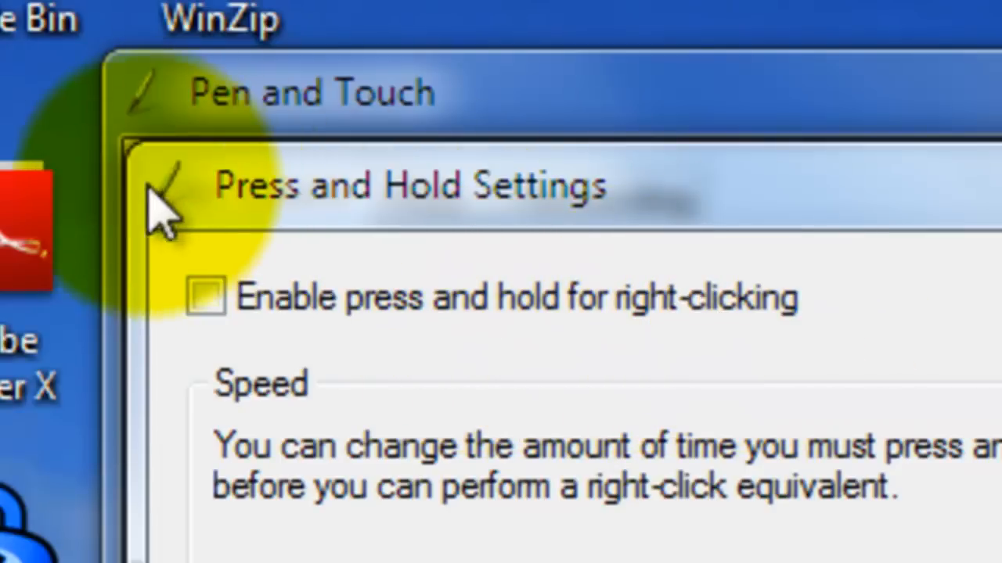
mouse_move(243, 266)
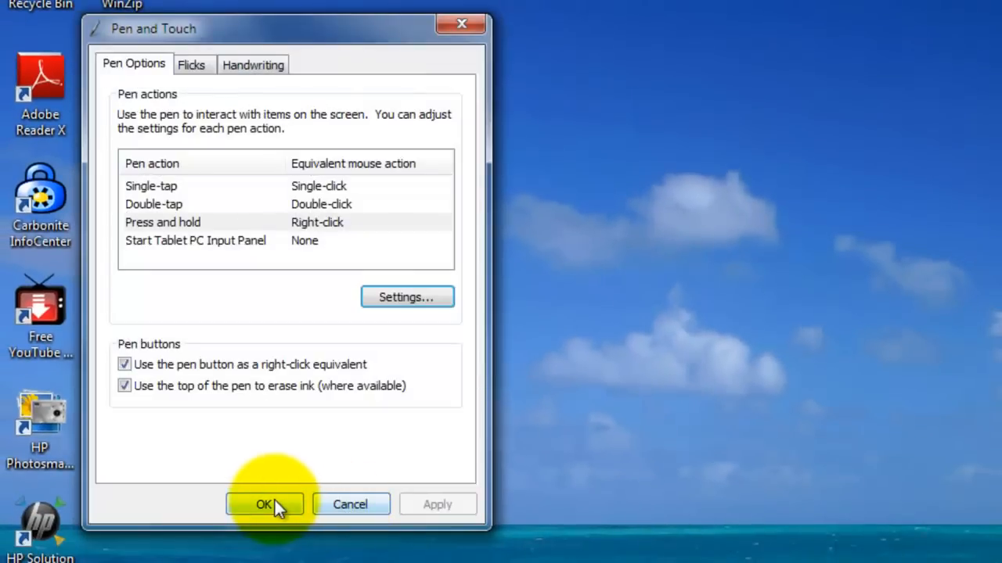
Confirm the Pen and Touch window with OK, keeping press and hold disabled
left_click(263, 504)
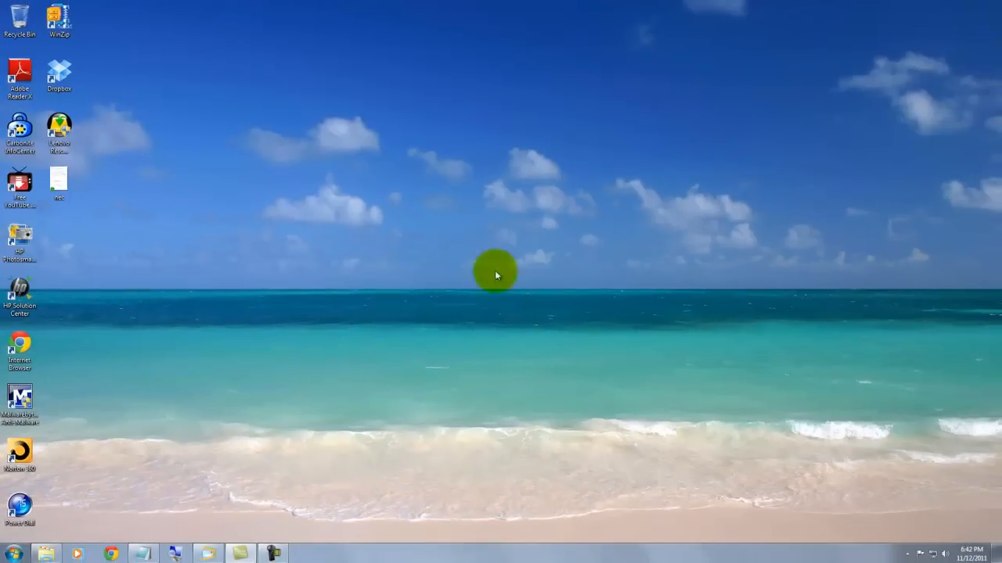
mouse_move(488, 287)
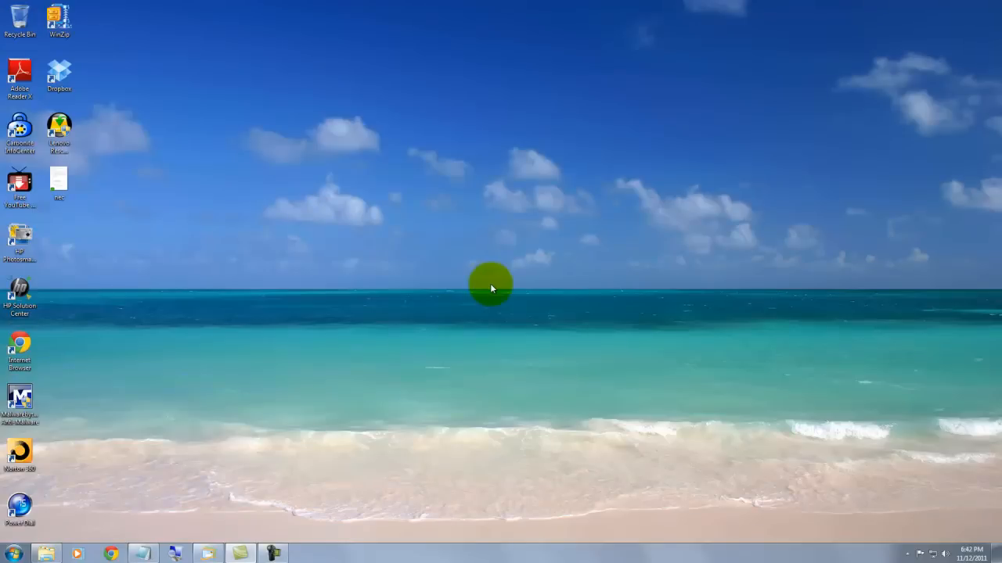
mouse_move(507, 262)
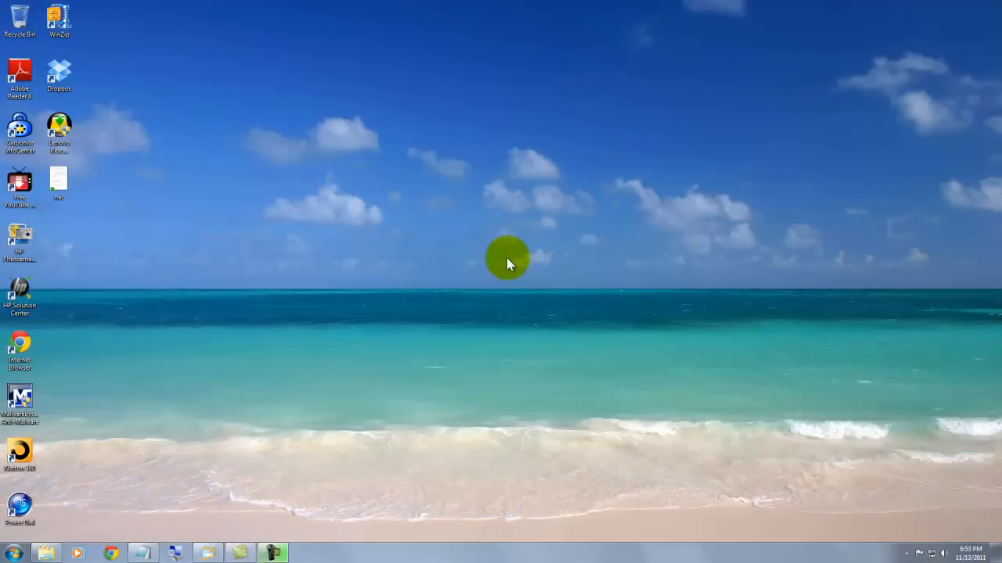